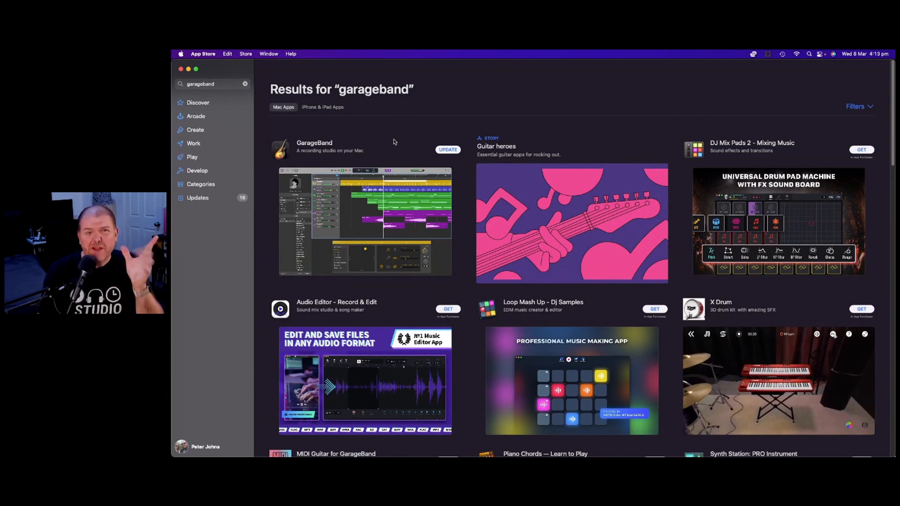
Step: Quit the App Store after viewing the GarageBand search results
{"action": "left_click", "coordinate": [315, 142]}
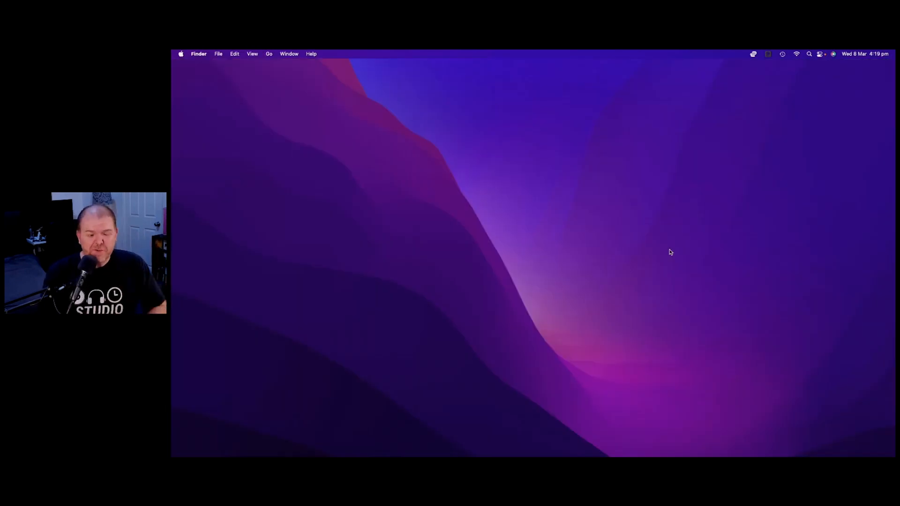
Step: Relaunch the App Store through Spotlight by searching 'app store'
{"action": "key", "text": "cmd+space"}
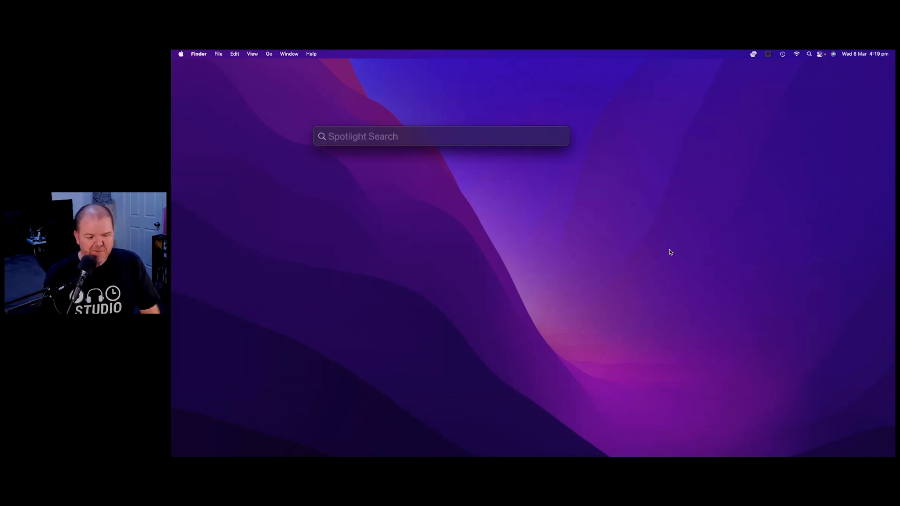
{"action": "type", "text": "app store"}
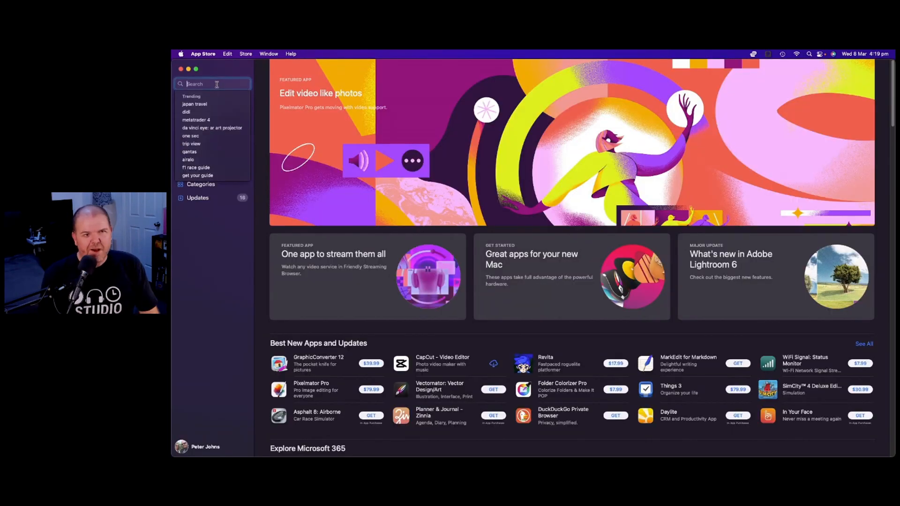
Step: Search the store for 'garageband' and install the GarageBand update
{"action": "type", "text": "garageband"}
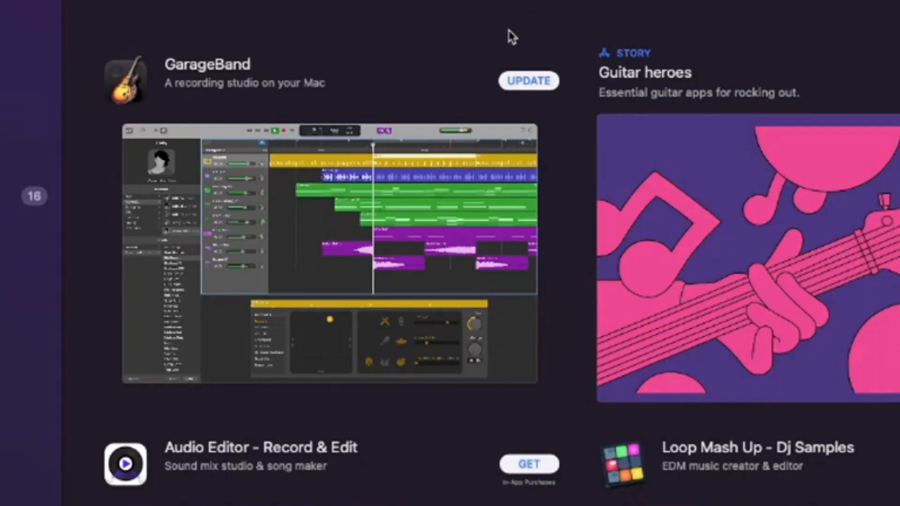
{"action": "left_click", "coordinate": [529, 80]}
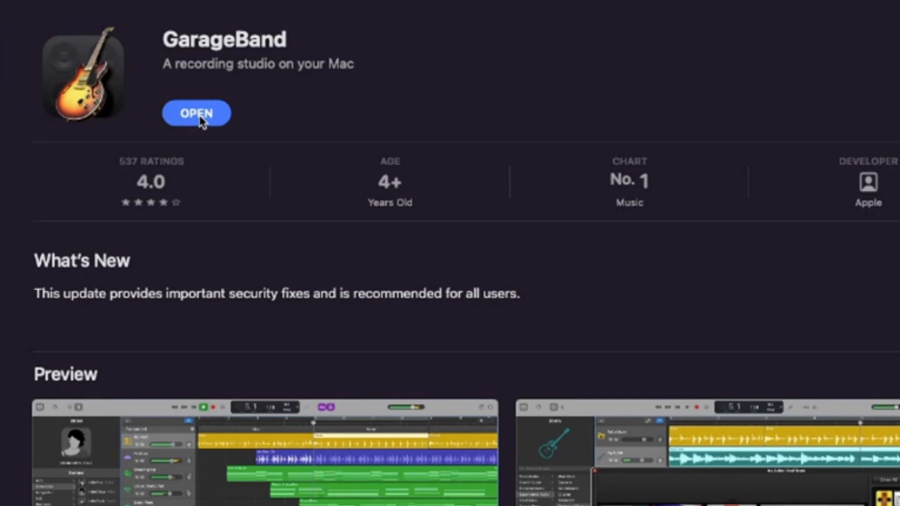
Step: Launch GarageBand and open About GarageBand to confirm version 10.4.8
{"action": "left_click", "coordinate": [196, 112]}
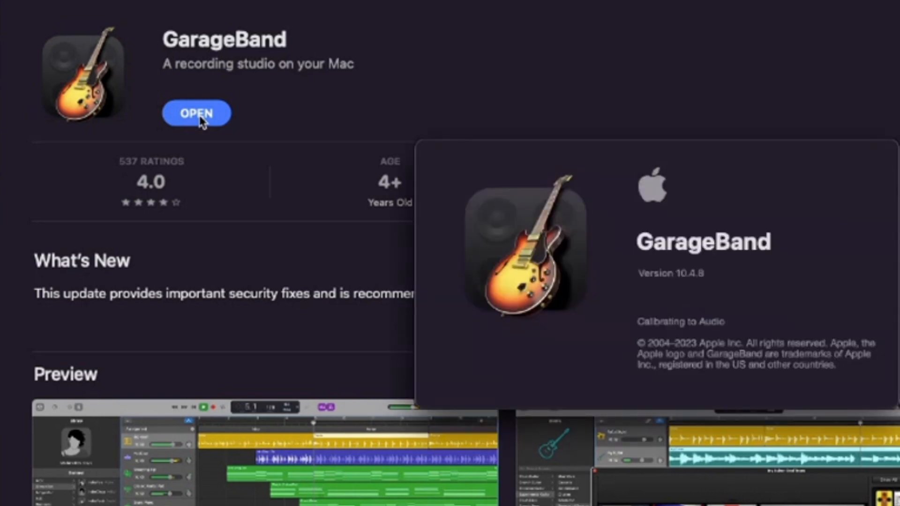
{"action": "left_click", "coordinate": [196, 112]}
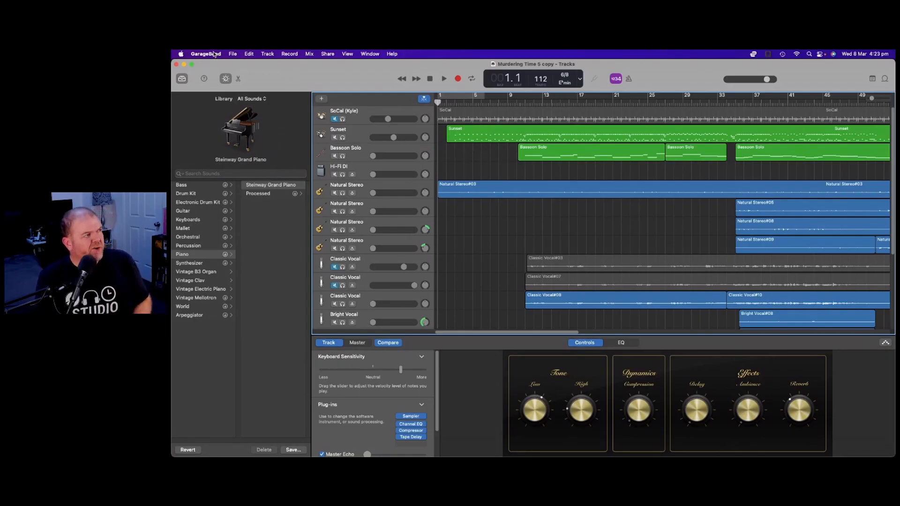
{"action": "left_click", "coordinate": [205, 53]}
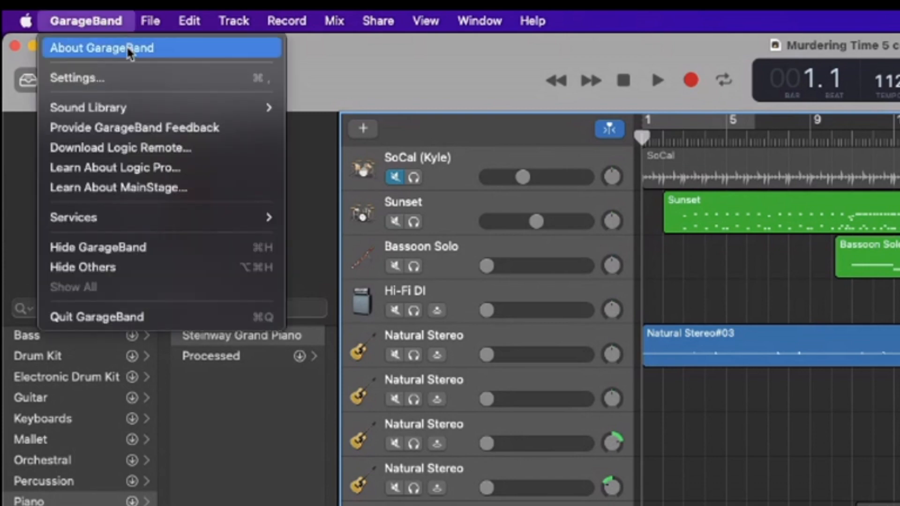
{"action": "left_click", "coordinate": [100, 47]}
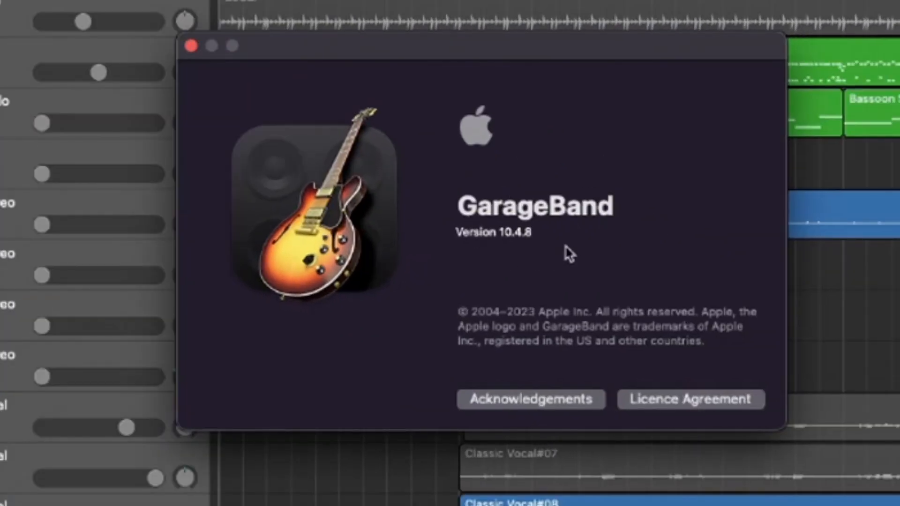